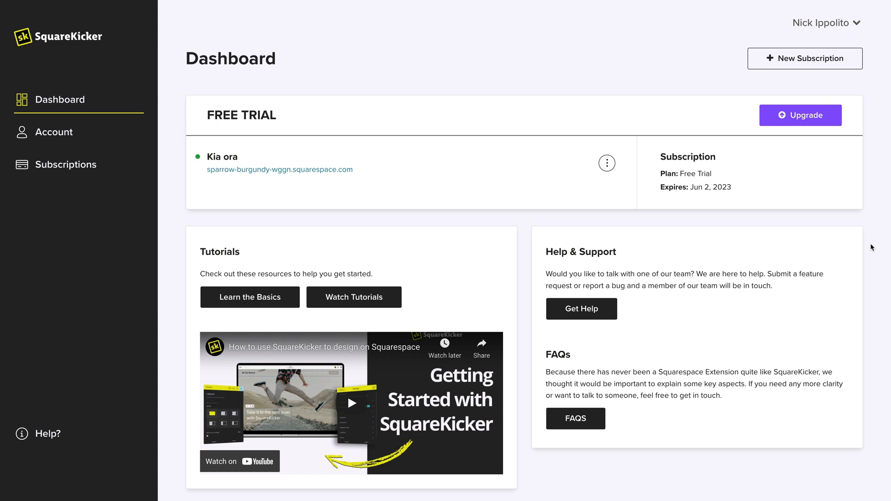
mouse_move(852, 72)
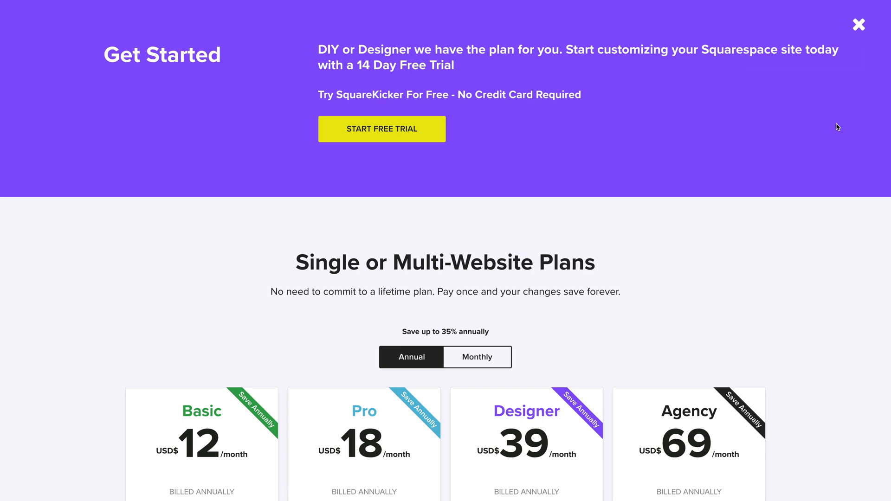
Choose Buy Now on the Pro plan billed annually at USD$216 per year.
scroll("down", 3)
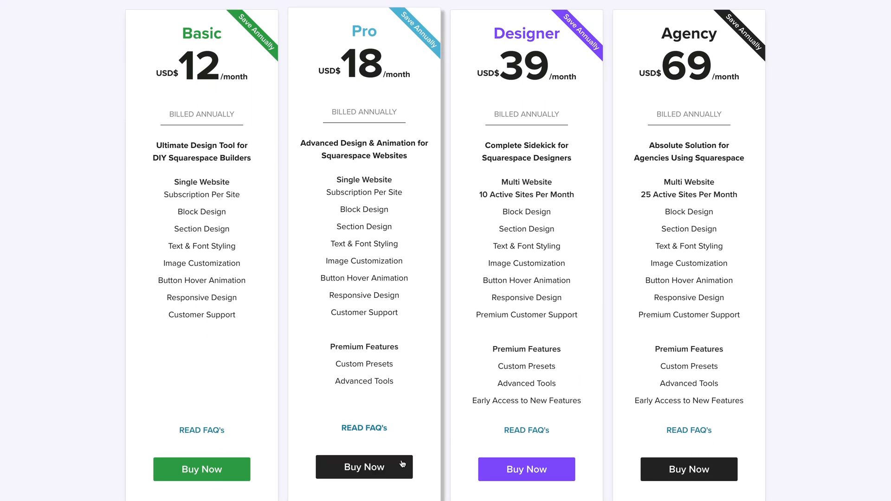
left_click(364, 467)
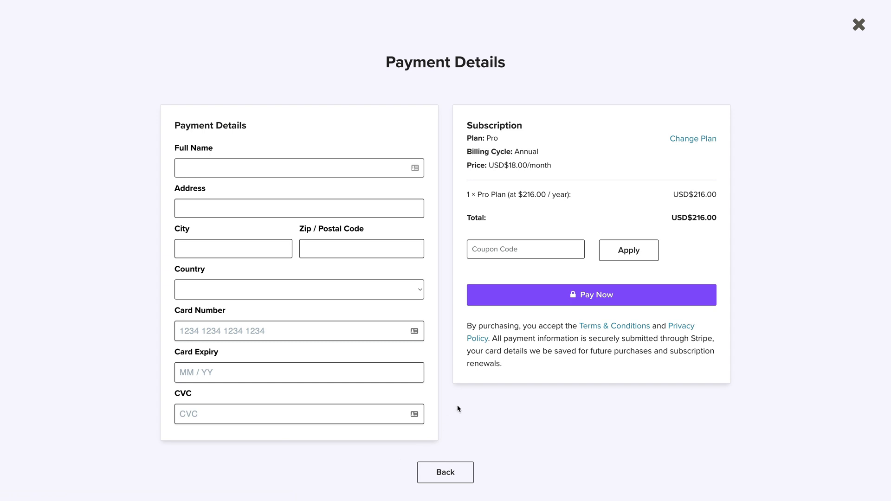
Pay for the Pro subscription and connect the Kakapo site, allowing the extension permission.
left_click(592, 295)
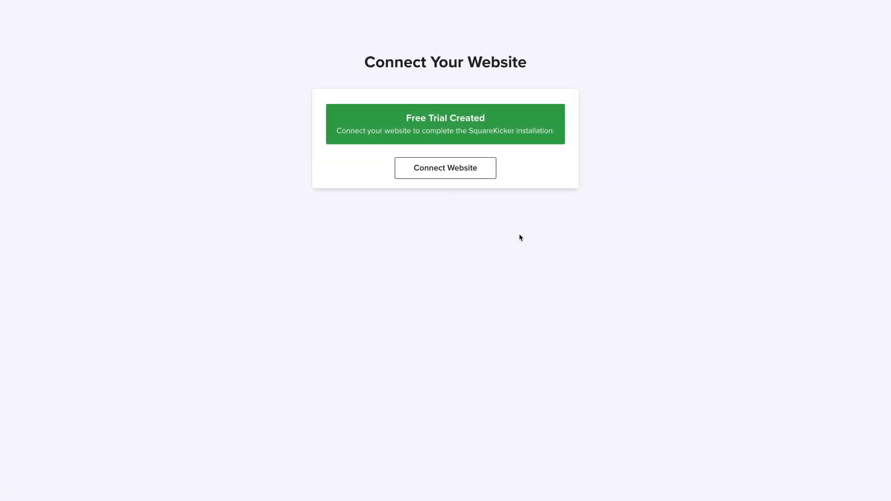
left_click(445, 168)
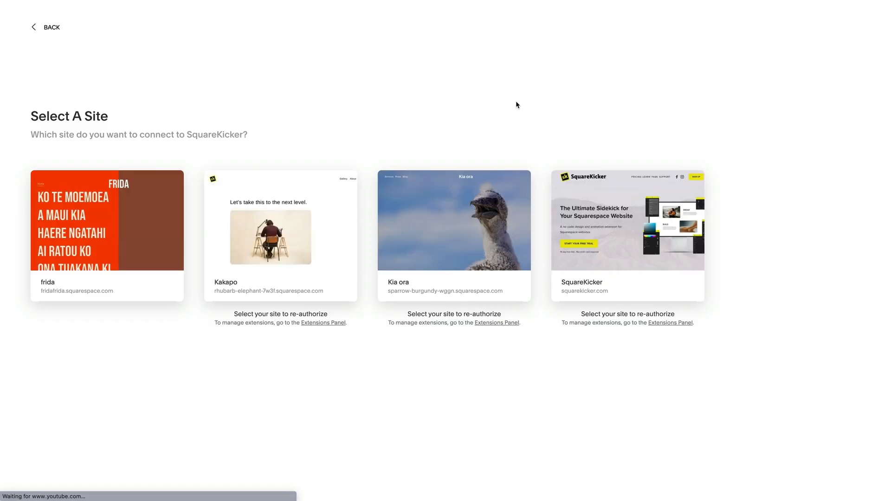
left_click(283, 237)
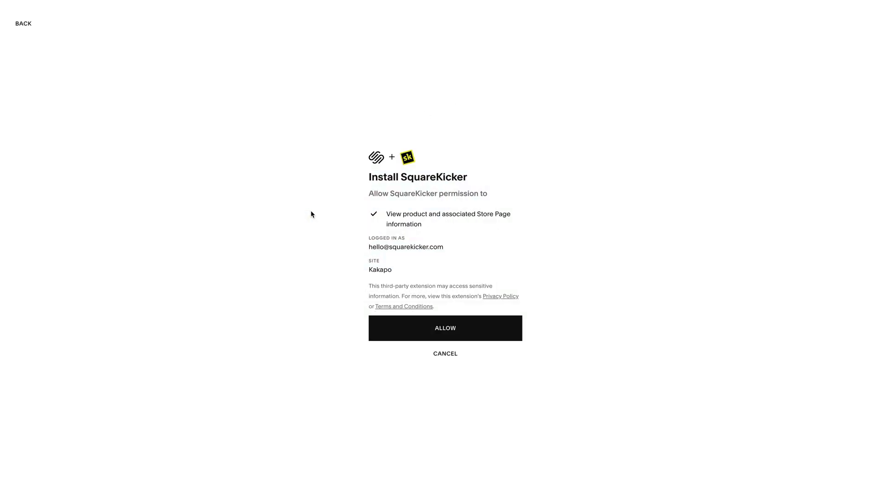
left_click(445, 329)
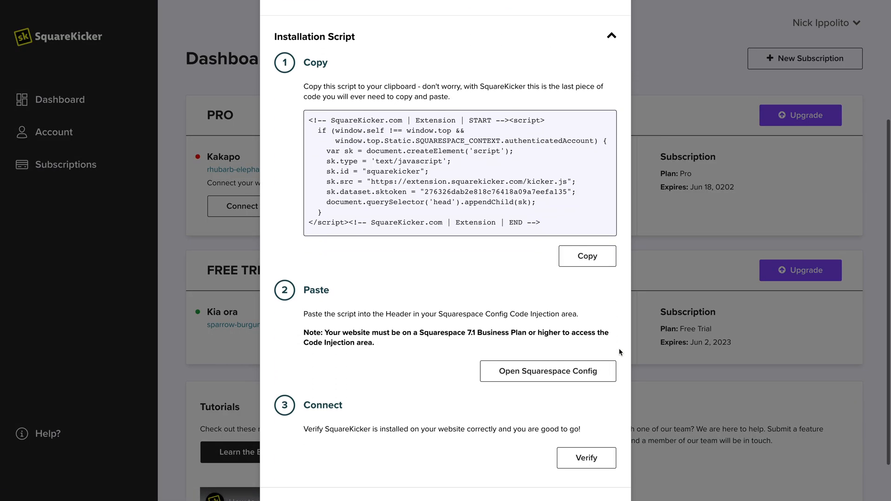
Install the SquareKicker script in Kakapo's header code injection and save it.
left_click(586, 256)
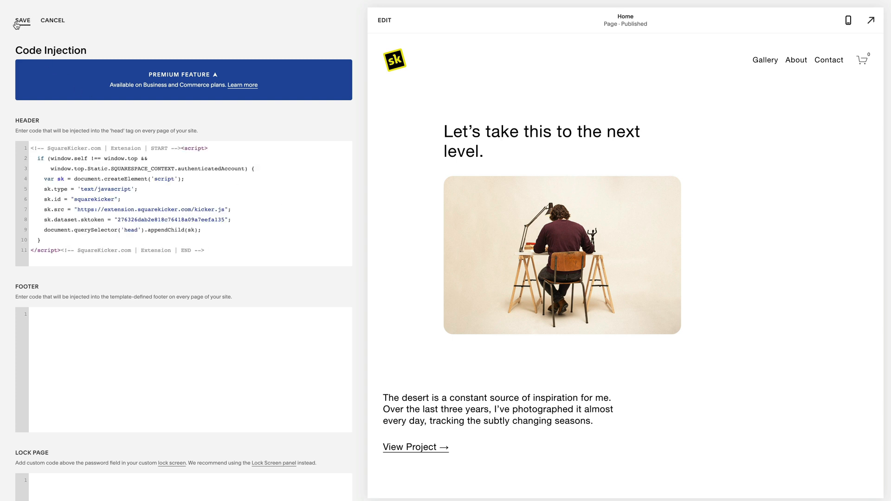
left_click(23, 20)
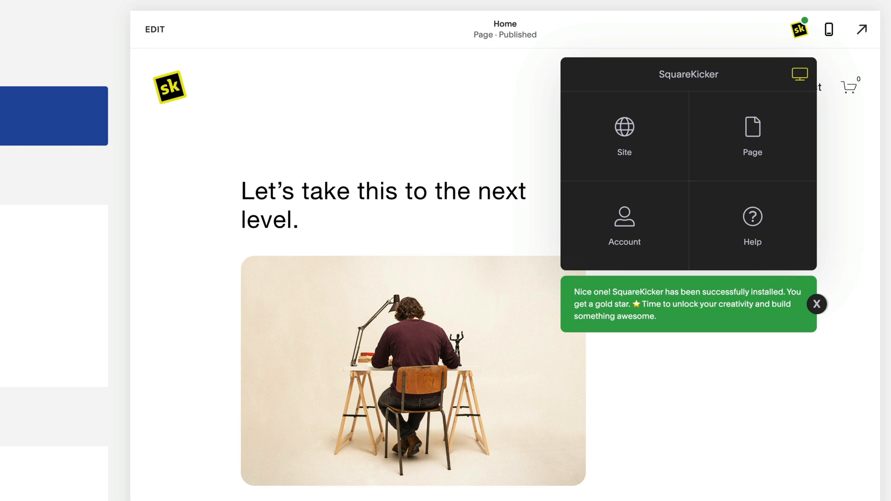
mouse_move(323, 251)
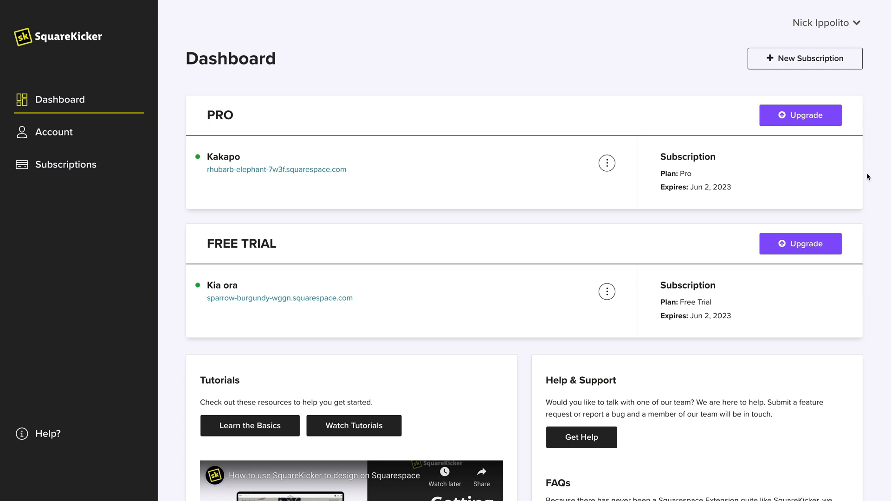
Start upgrading the Pro subscription from the dashboard, reaching the pricing tiers.
left_click(801, 115)
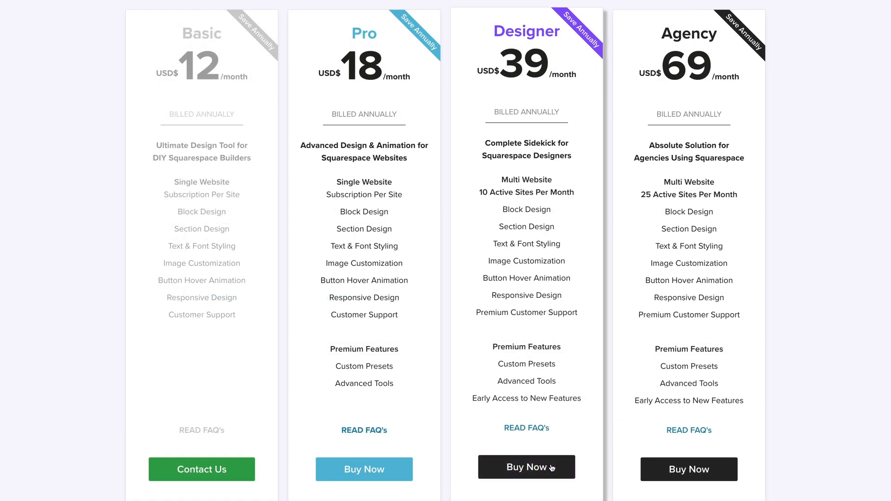
Buy the Designer plan so Kakapo counts as 1 of 10 active websites.
left_click(526, 468)
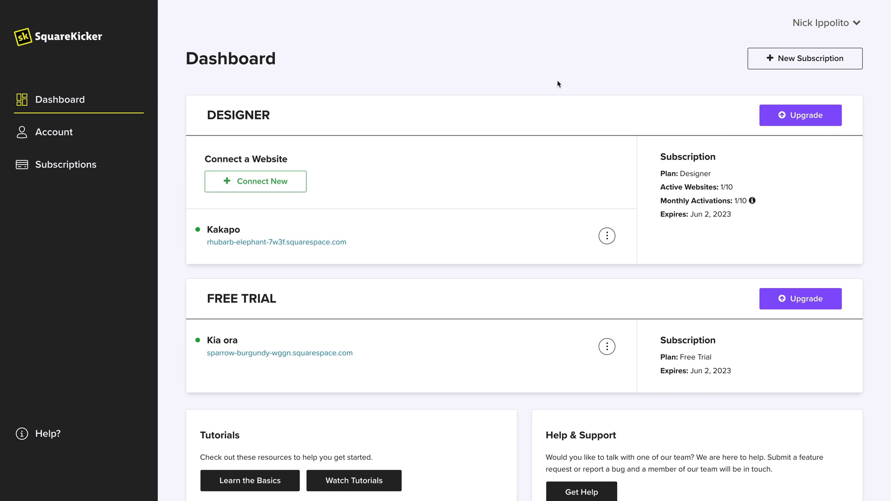
Connect the Frida site via Squarespace and allow the extension, making 2 of 10 active websites.
left_click(255, 182)
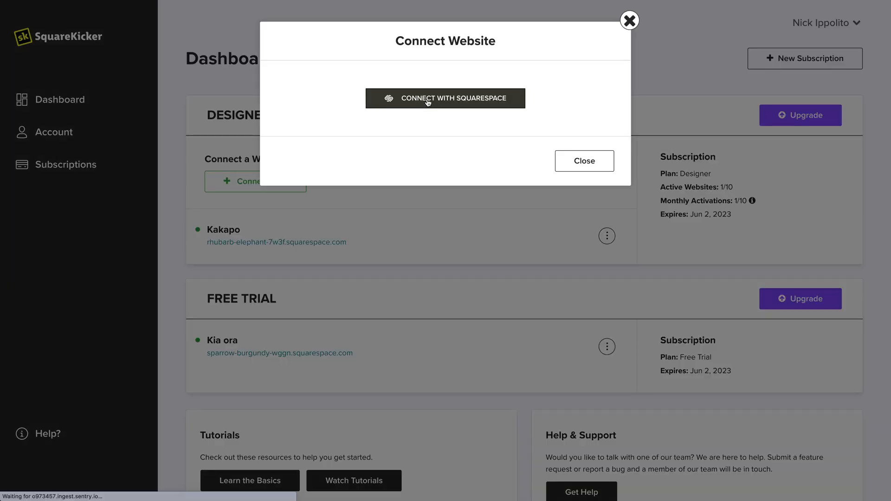
left_click(446, 98)
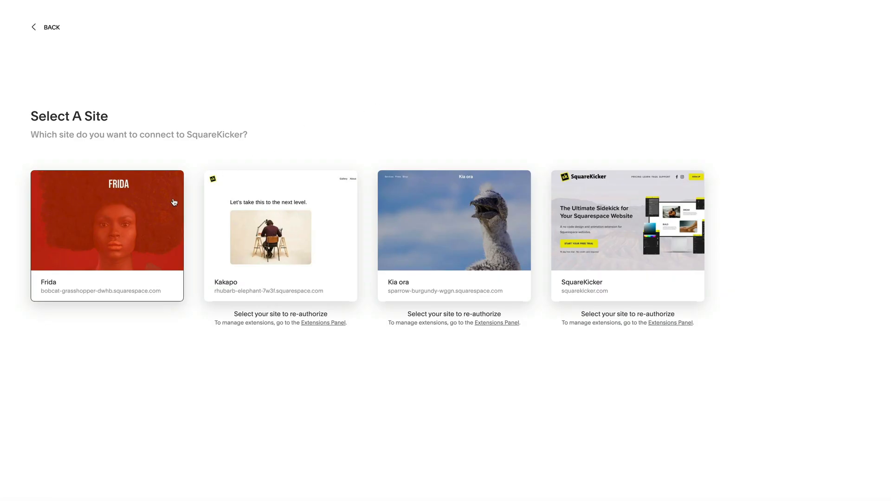
left_click(107, 219)
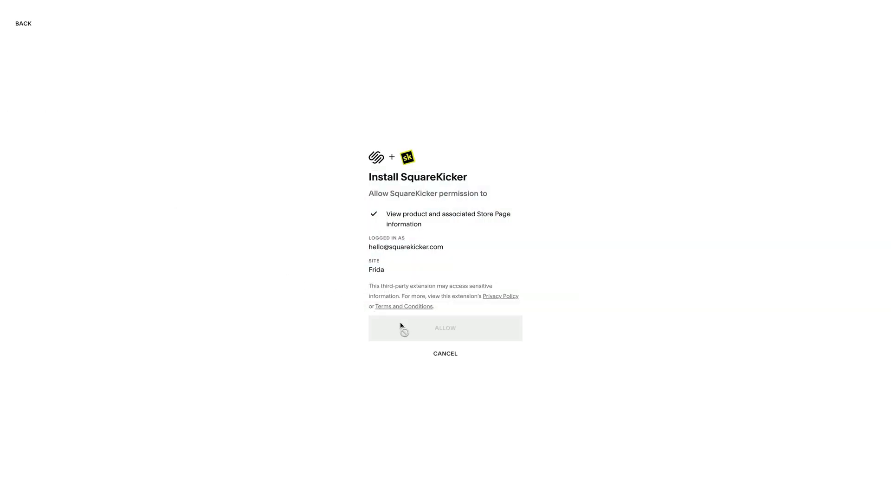
left_click(446, 329)
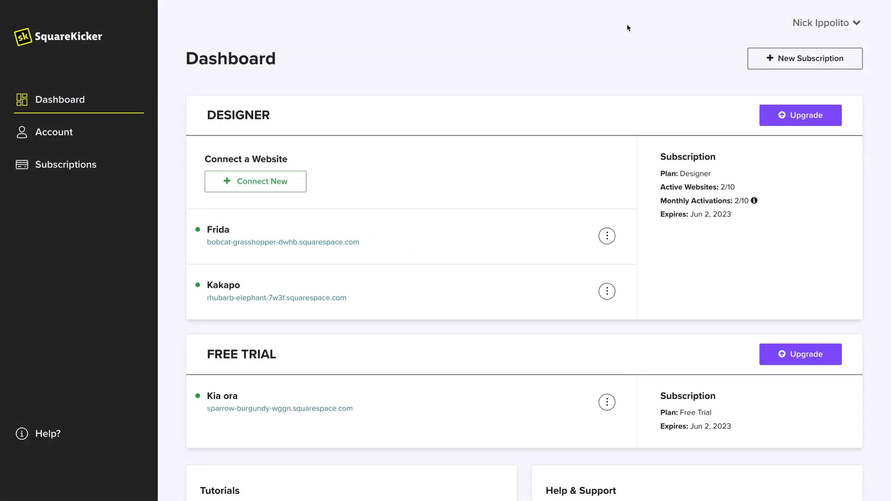